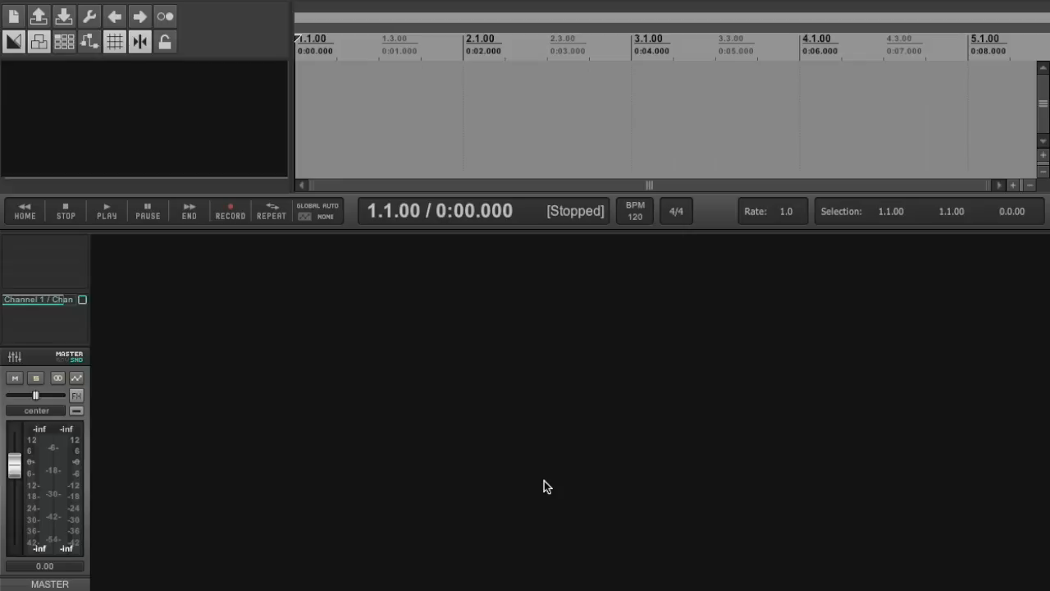
{"action": "mouse_move", "coordinate": [187, 95]}
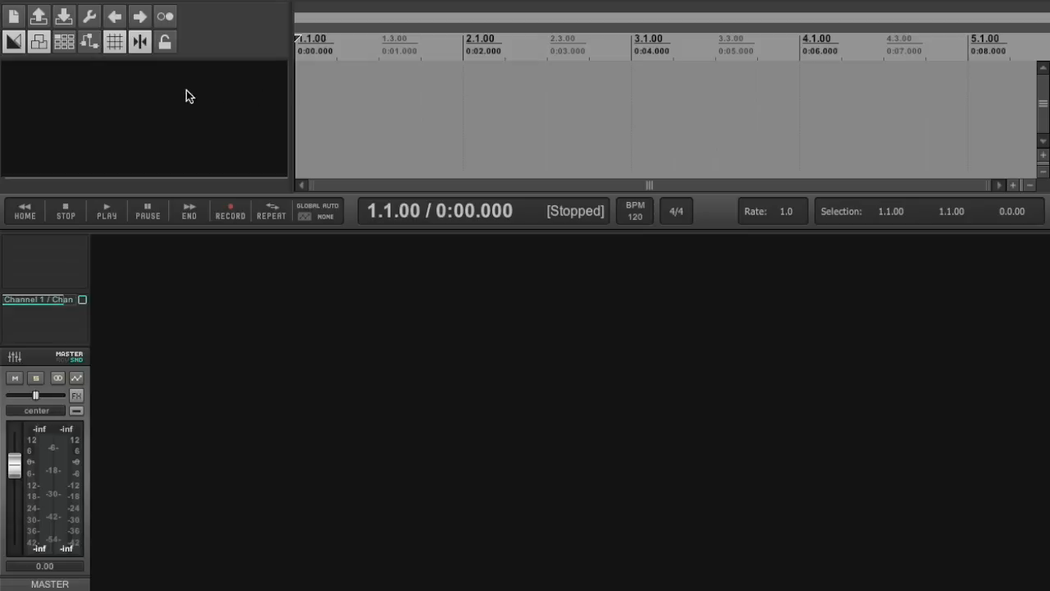
{"action": "mouse_move", "coordinate": [211, 4]}
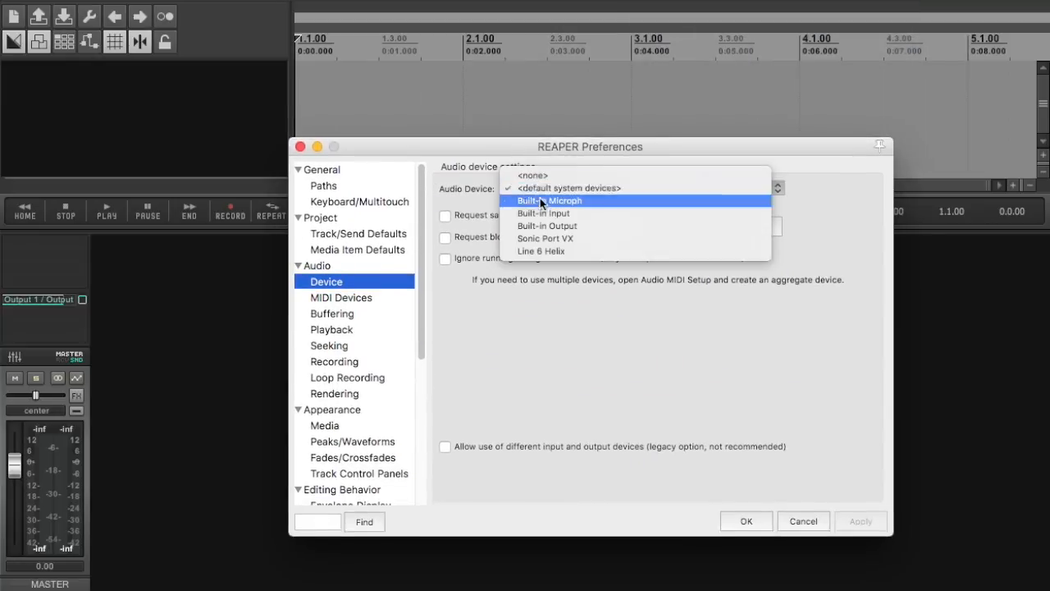
Choose the Line 6 Helix as REAPER's audio device
{"action": "left_click", "coordinate": [541, 251]}
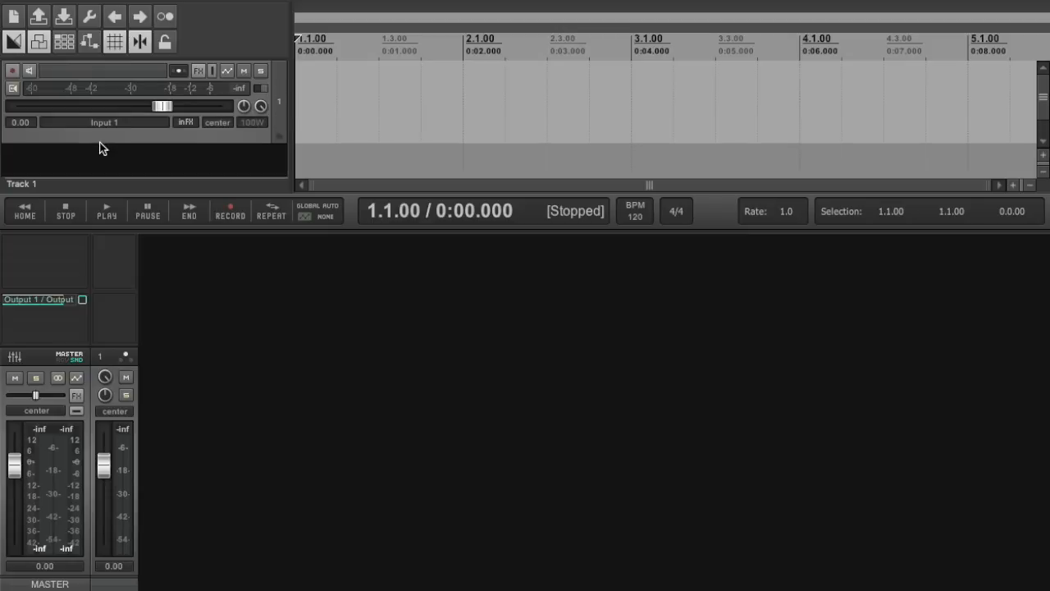
Take Track 1's input from Input 1+Input 2 and record-arm it
{"action": "left_click", "coordinate": [105, 121]}
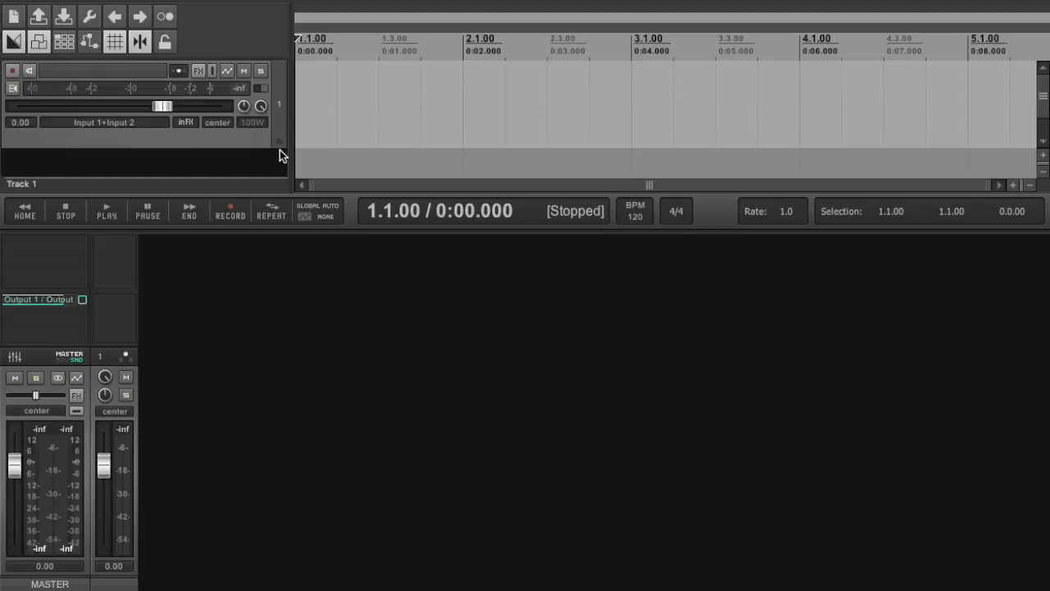
{"action": "mouse_move", "coordinate": [13, 71]}
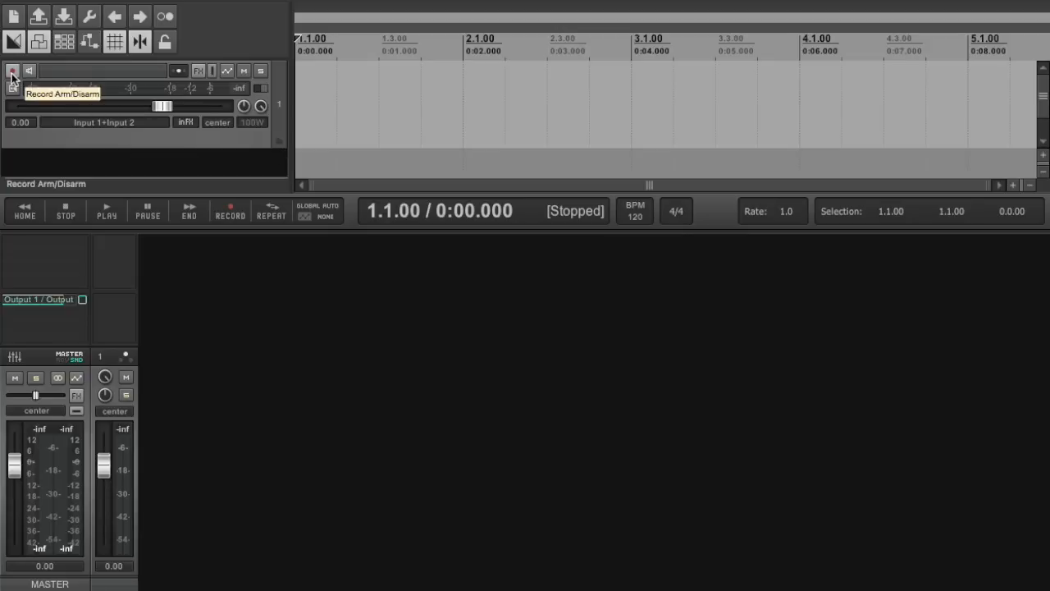
{"action": "left_click", "coordinate": [14, 70]}
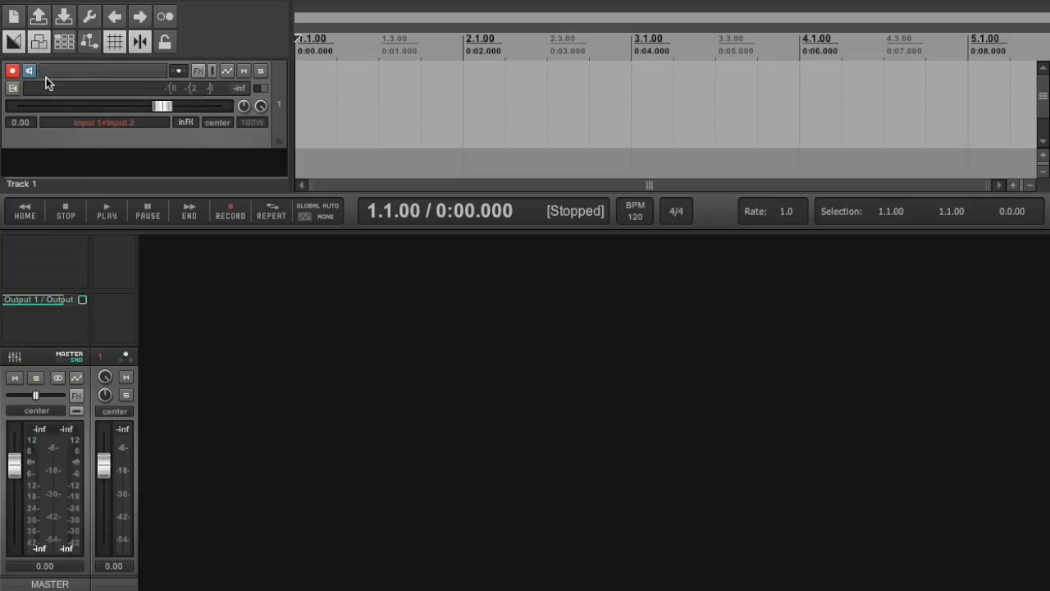
{"action": "left_click", "coordinate": [30, 69]}
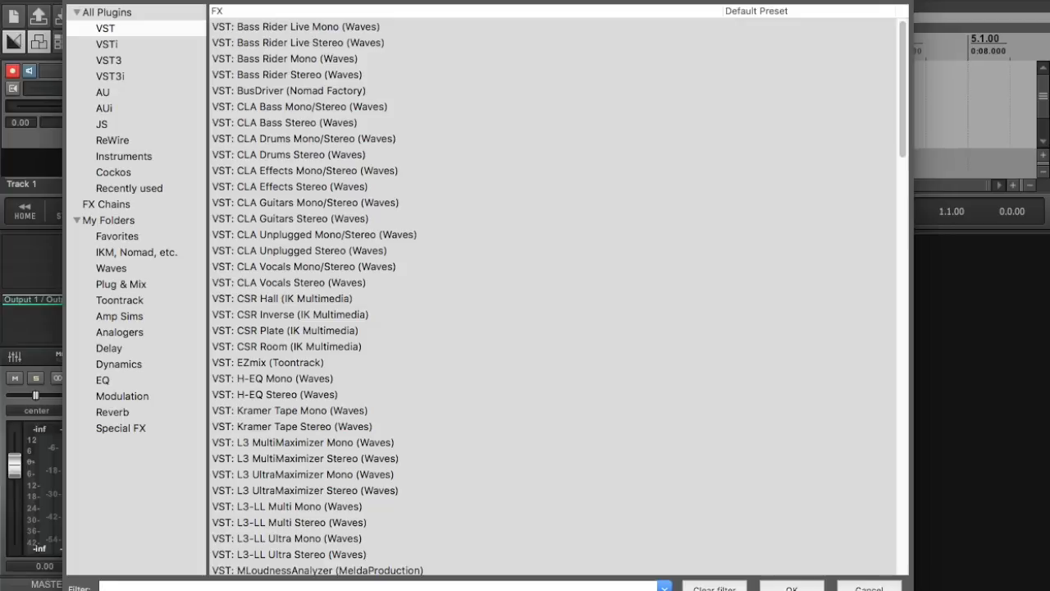
Filter the FX browser for 'loudness' and load MLoudnessAnalyzer (MeldaProduction) on the track
{"action": "type", "text": "loudness"}
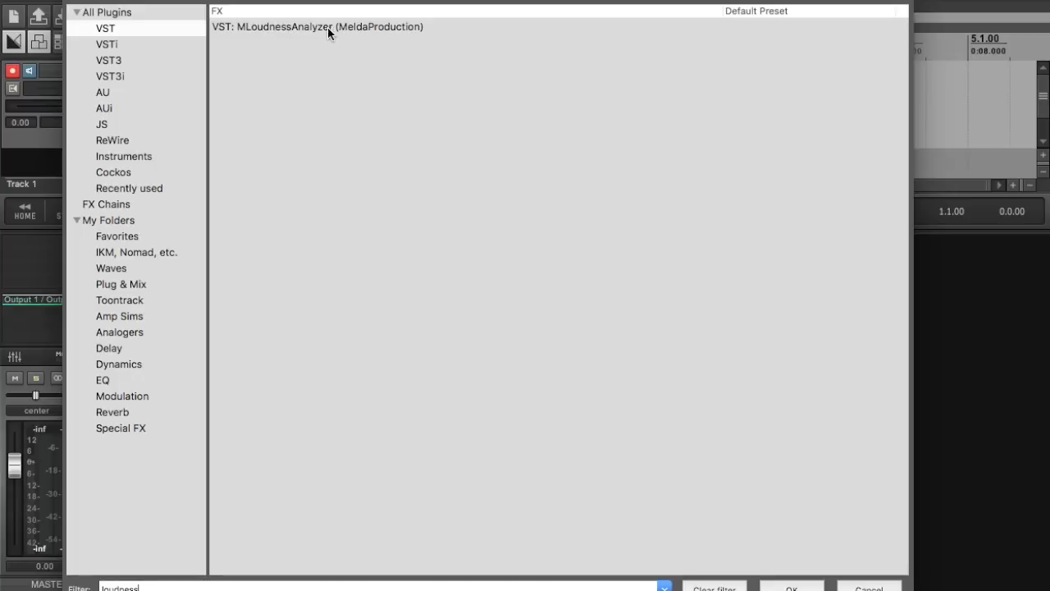
{"action": "mouse_move", "coordinate": [411, 36]}
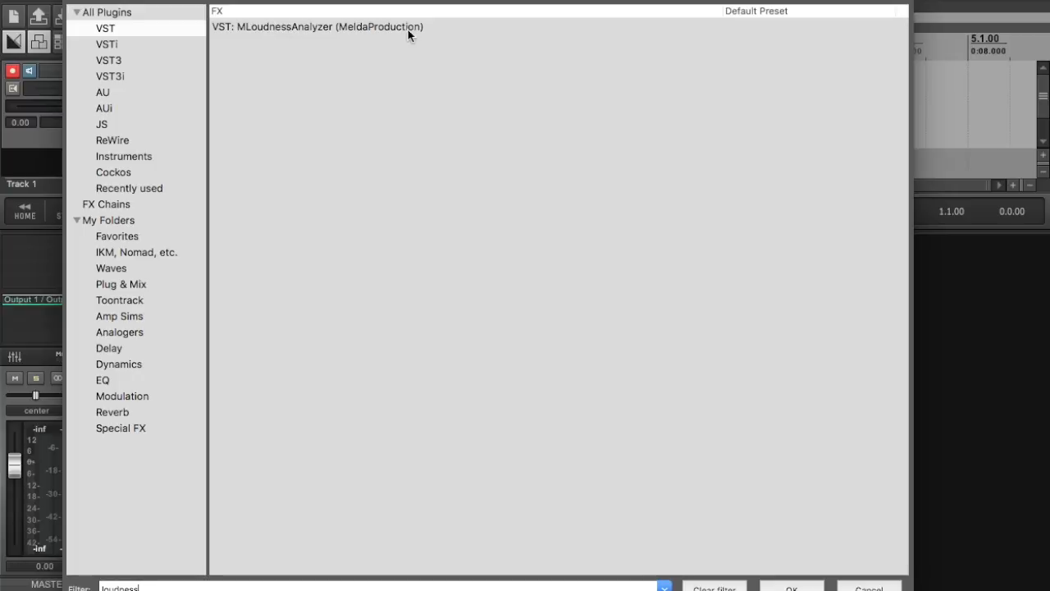
{"action": "left_click", "coordinate": [317, 27]}
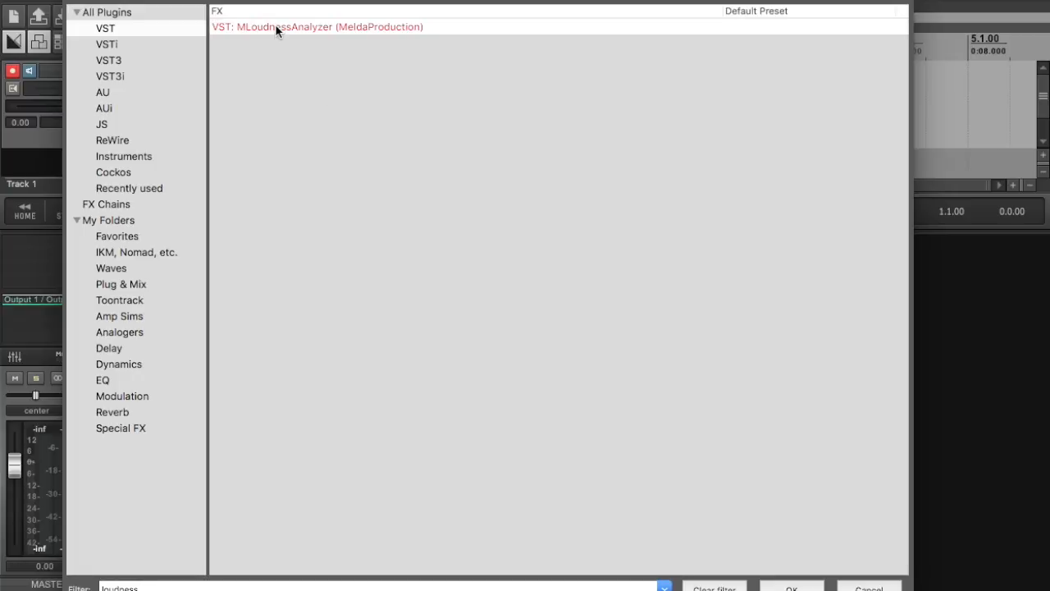
{"action": "double_click", "coordinate": [317, 26]}
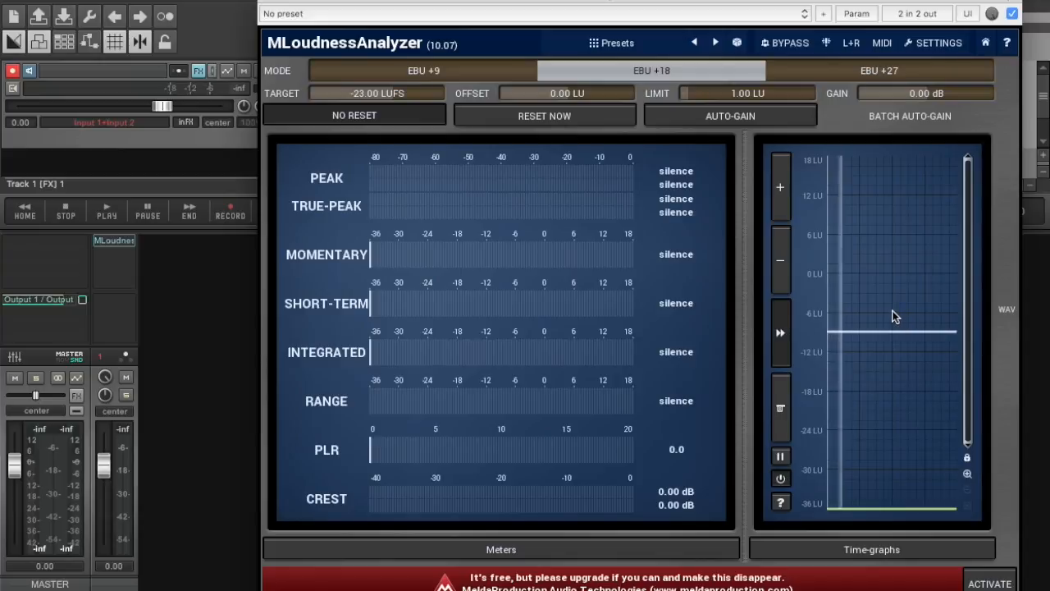
Toggle which loudness curves the time graph plots in its settings, then close them
{"action": "left_click", "coordinate": [872, 548]}
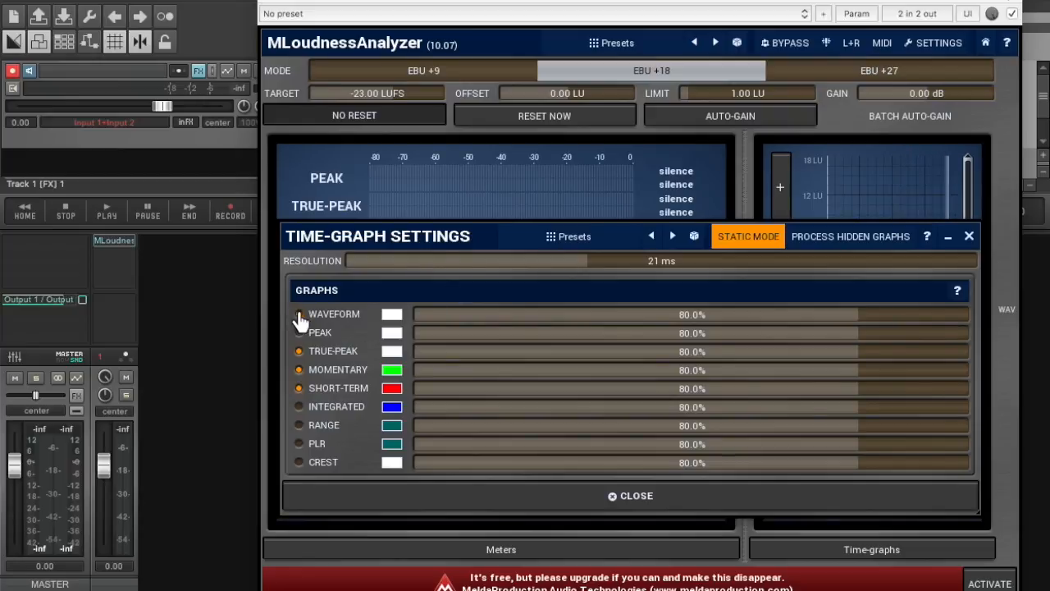
{"action": "left_click", "coordinate": [299, 315]}
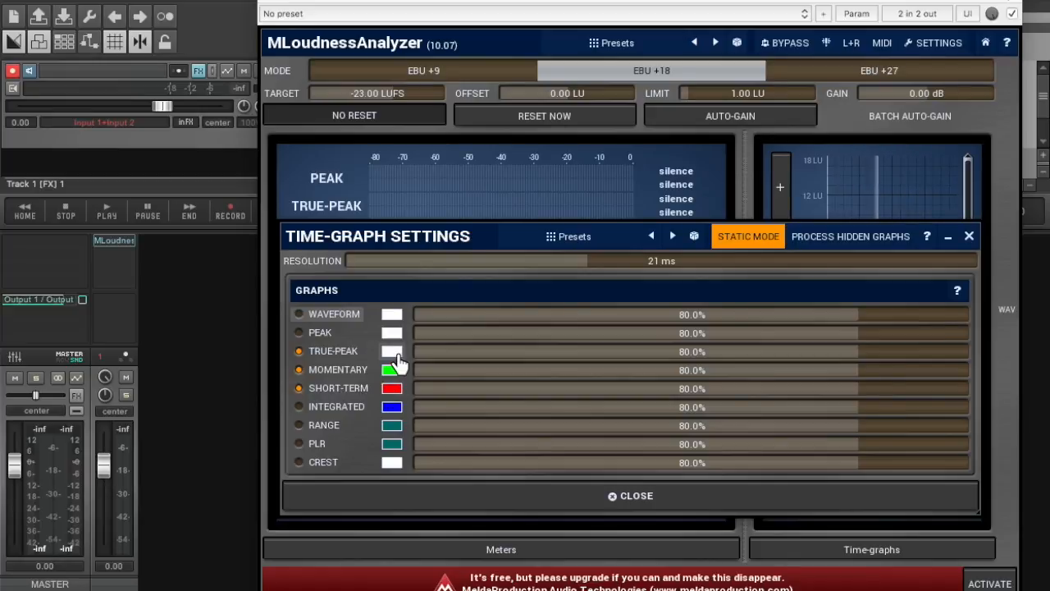
{"action": "left_click", "coordinate": [630, 495]}
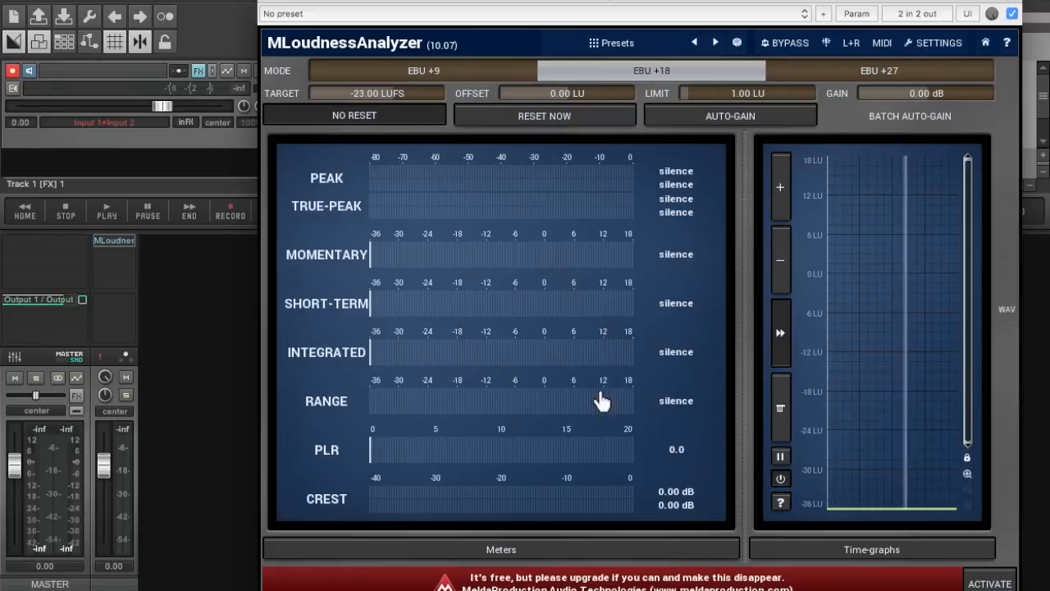
{"action": "mouse_move", "coordinate": [106, 105]}
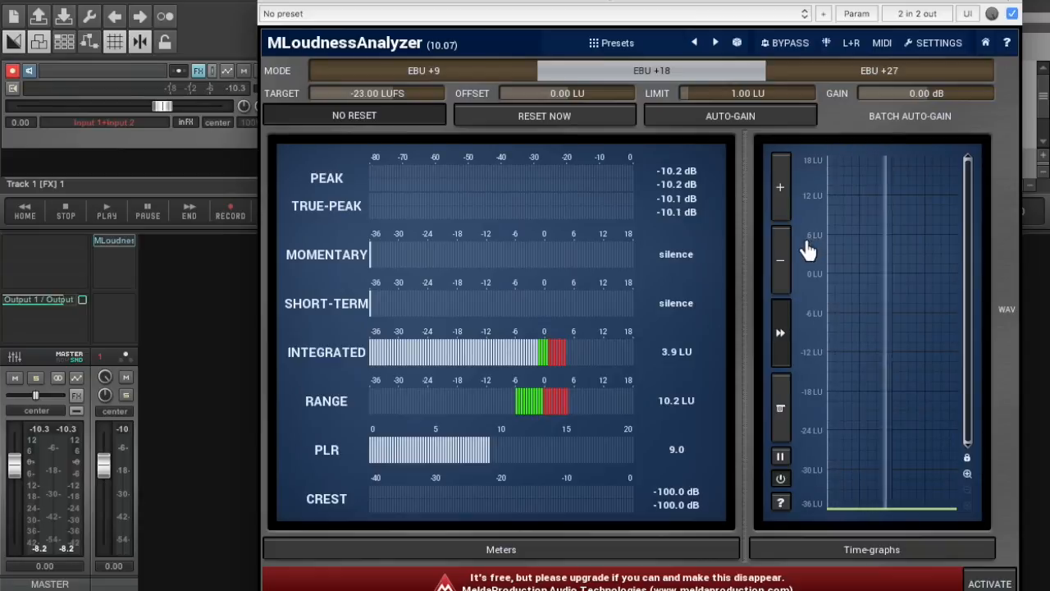
{"action": "mouse_move", "coordinate": [814, 256]}
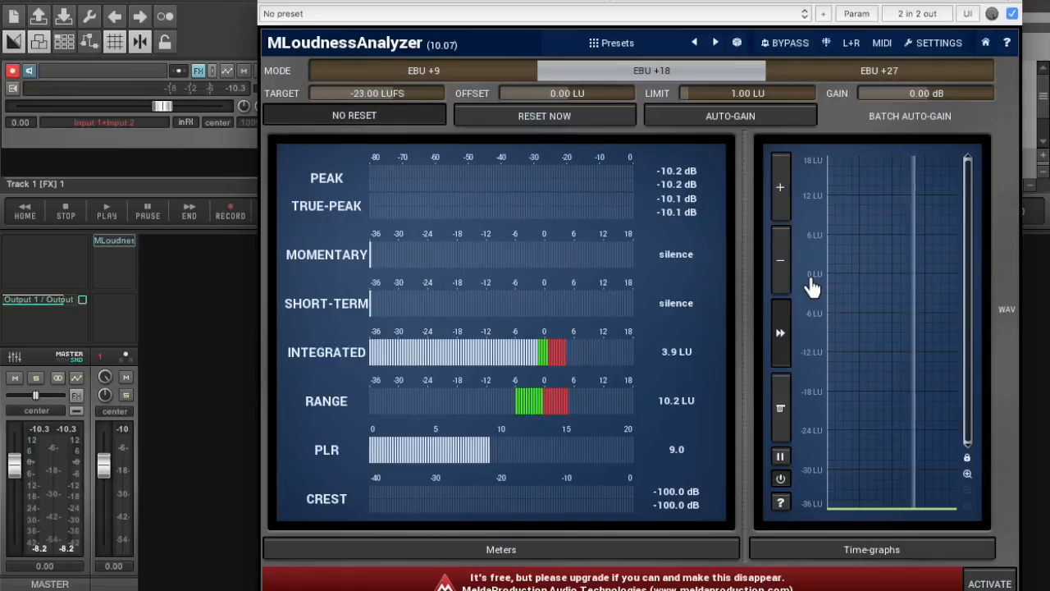
{"action": "mouse_move", "coordinate": [832, 286]}
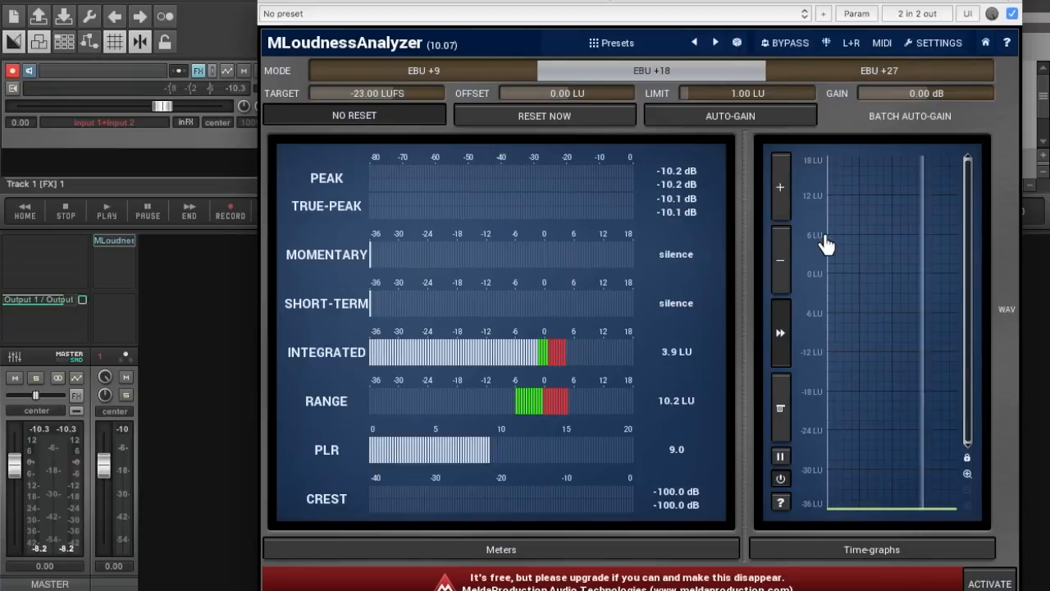
{"action": "mouse_move", "coordinate": [854, 289]}
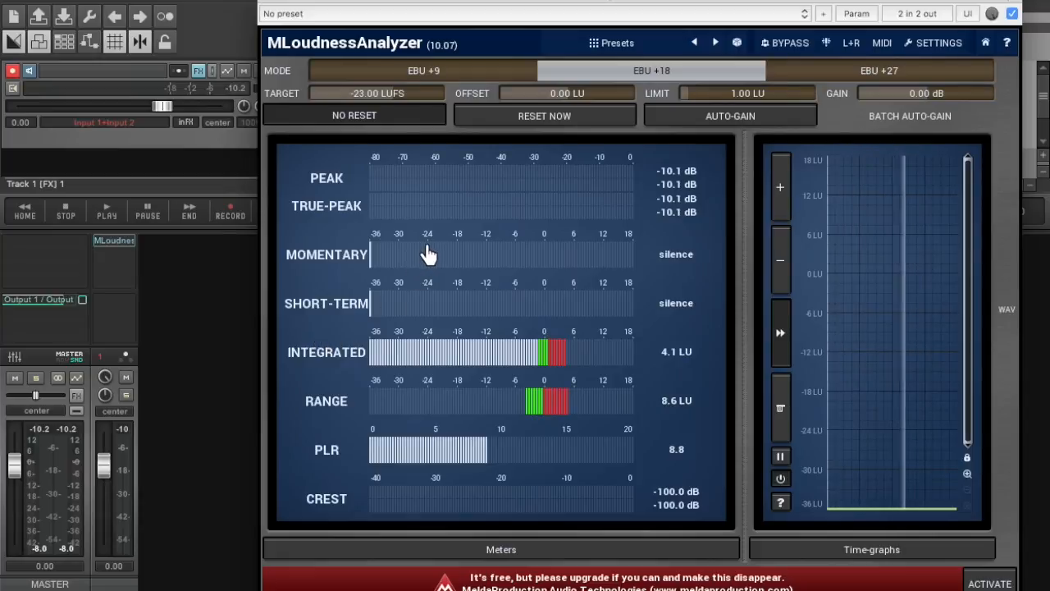
{"action": "mouse_move", "coordinate": [599, 200]}
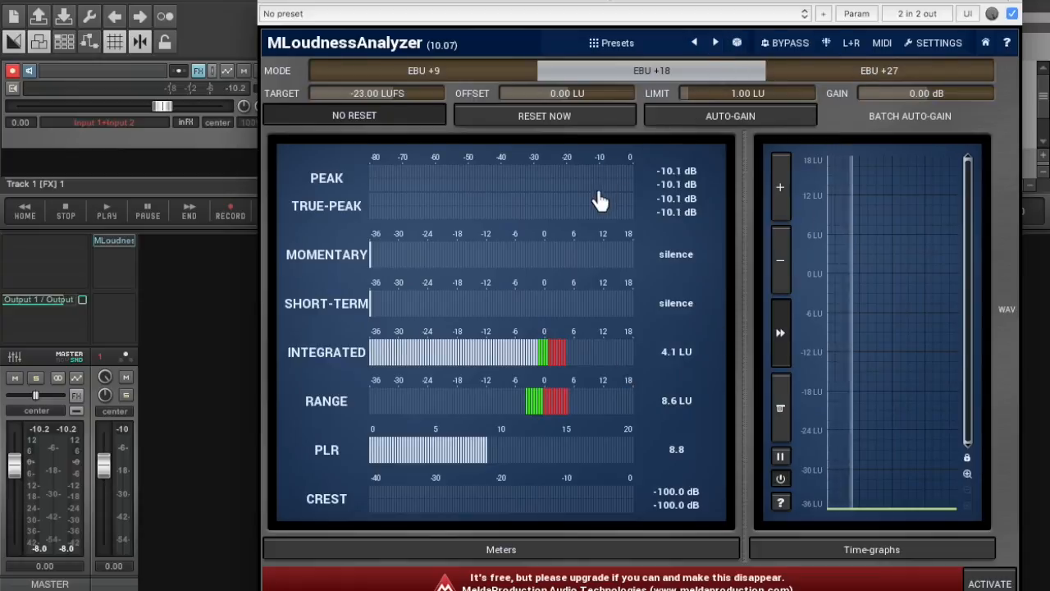
{"action": "mouse_move", "coordinate": [742, 352]}
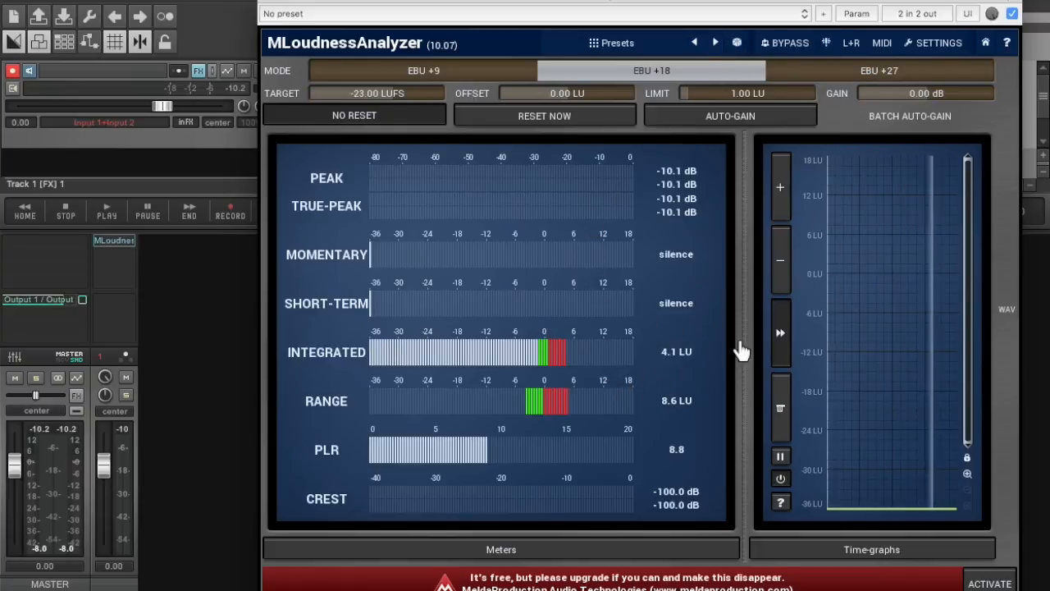
{"action": "mouse_move", "coordinate": [877, 291]}
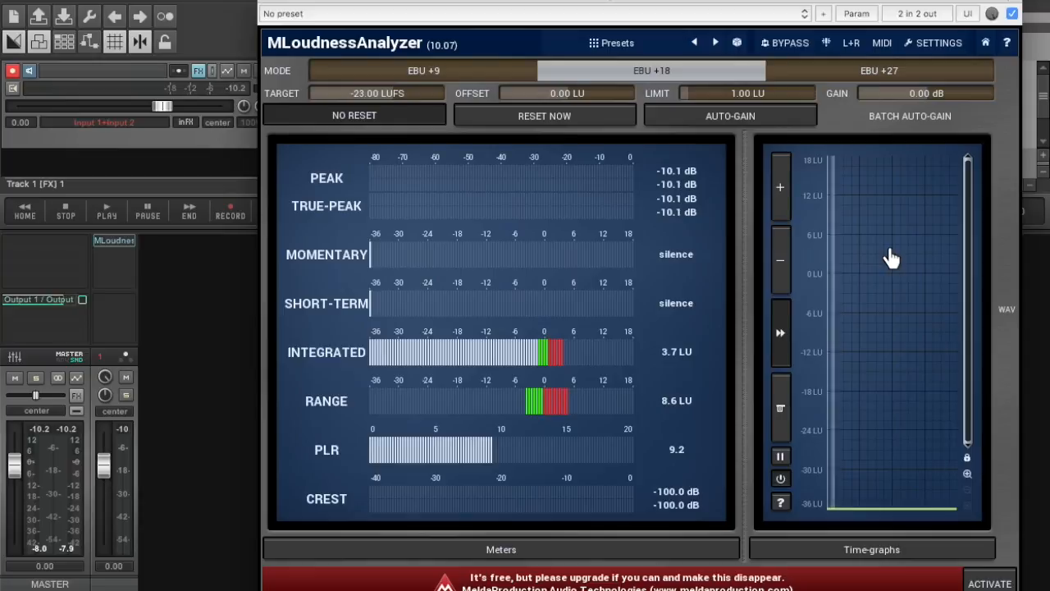
{"action": "mouse_move", "coordinate": [893, 259]}
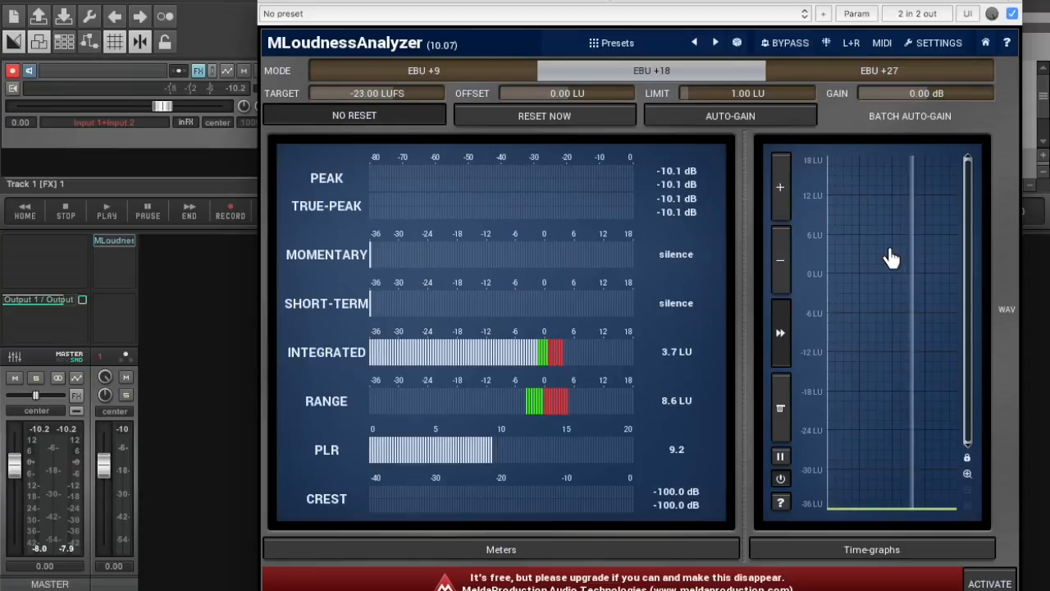